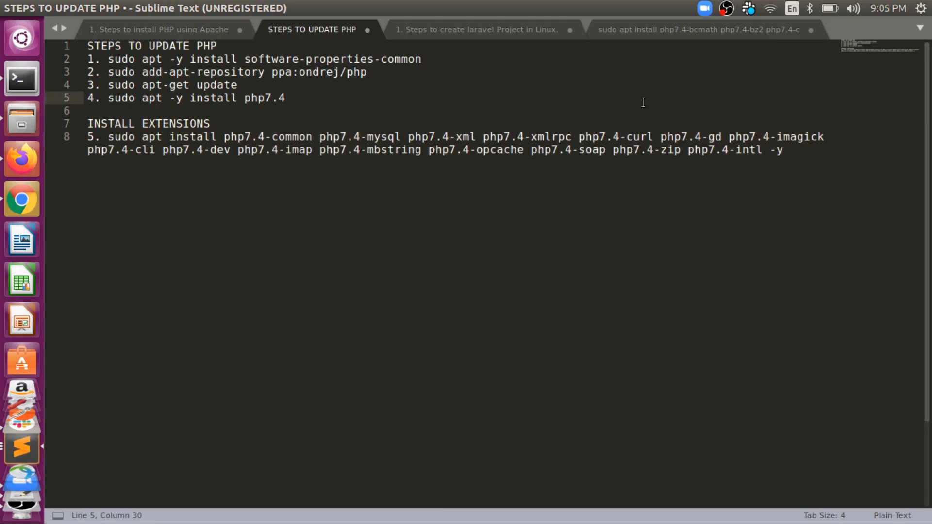
Insert an empty line at the top of the notes, above the STEPS TO UPDATE PHP heading.
left_click(285, 98)
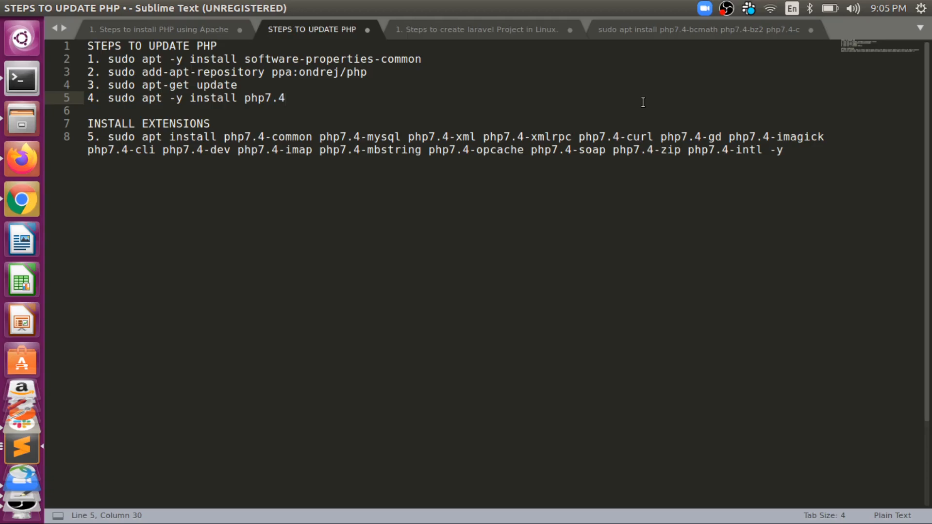
left_click(284, 98)
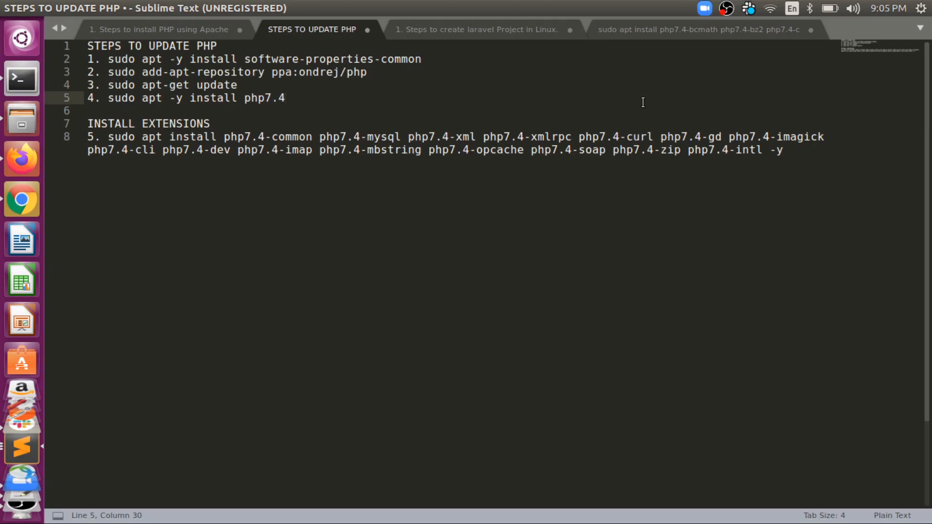
left_click(285, 98)
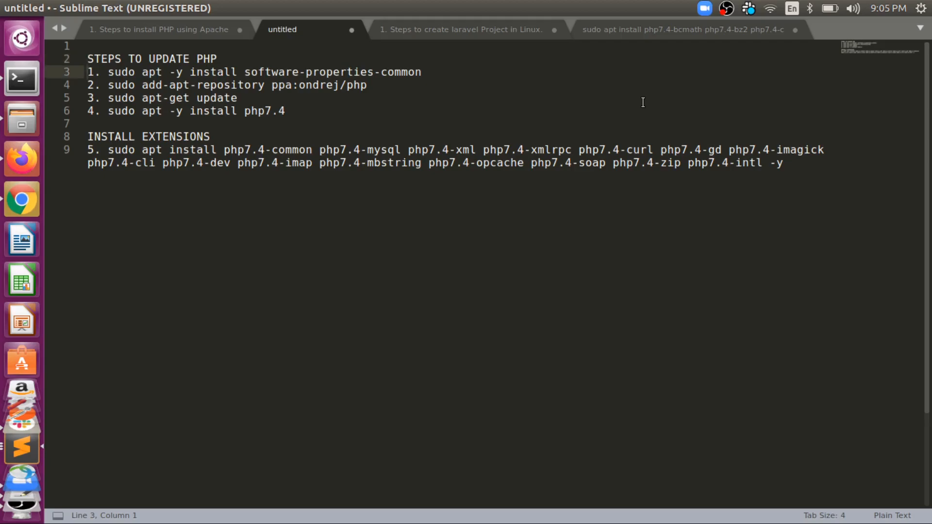
Run the software-properties-common install command, then sudo add-apt-repository ppa:ondrej/php.
left_click_drag(87, 72, 299, 72)
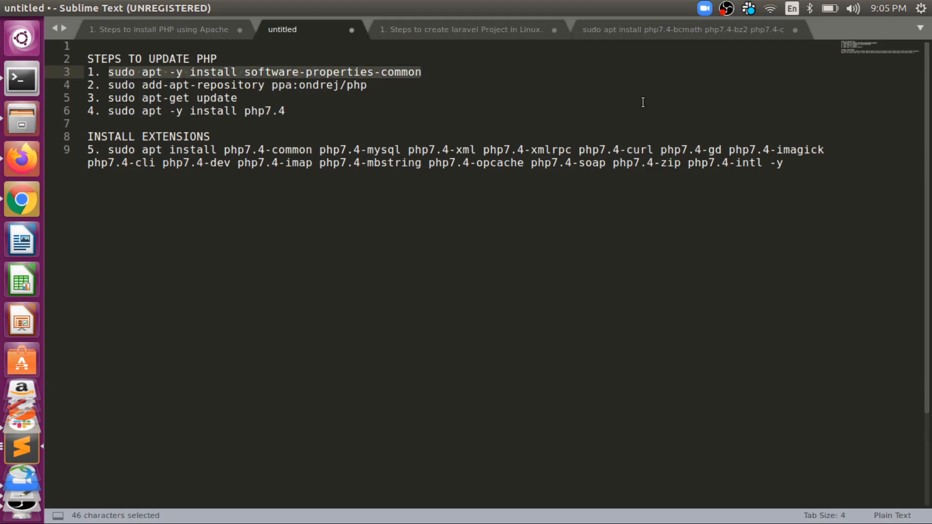
mouse_move(640, 154)
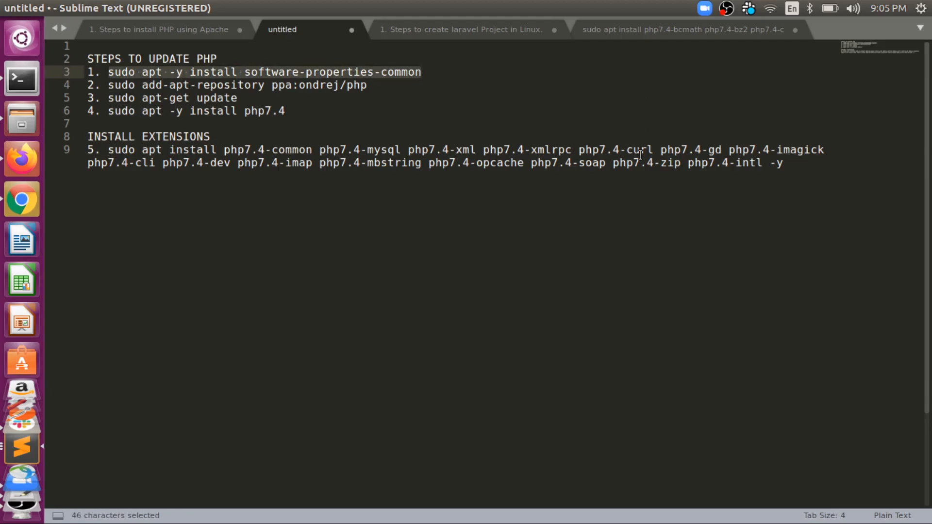
left_click(21, 78)
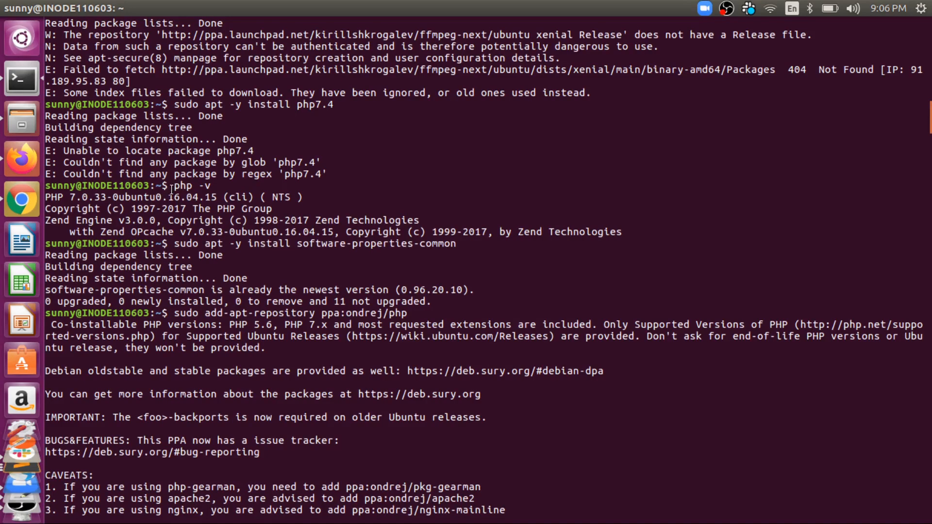
Check php -v shows PHP 7.0, run sudo apt-get update and sudo apt -y install php7.4, then return to the notes.
left_click_drag(191, 186, 256, 197)
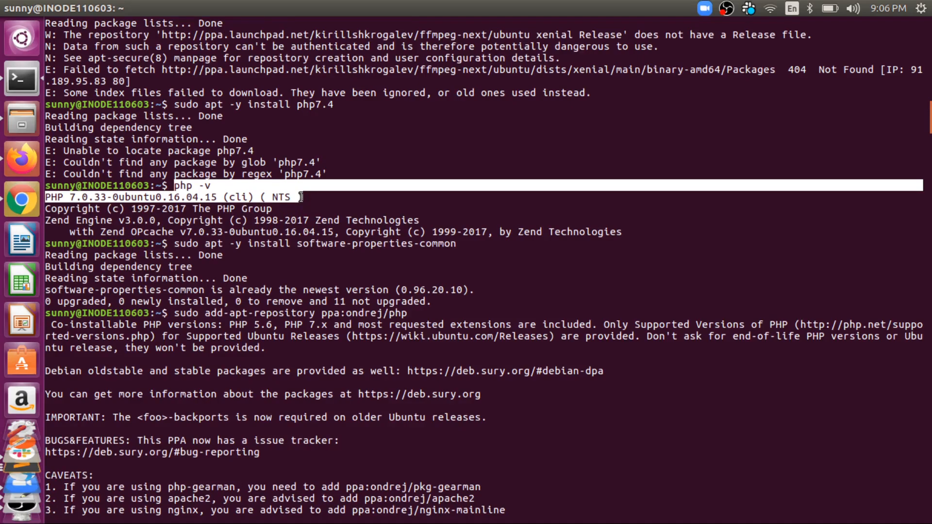
scroll("down", 3)
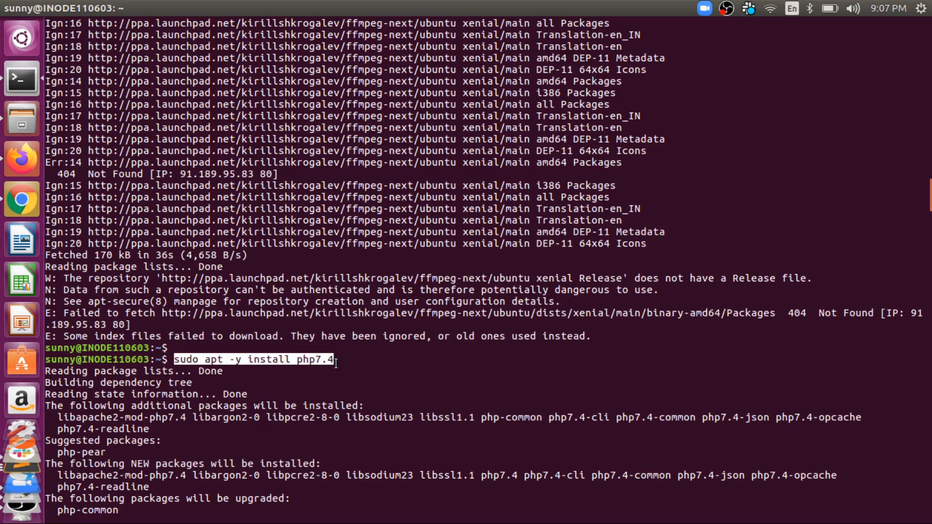
key("Return")
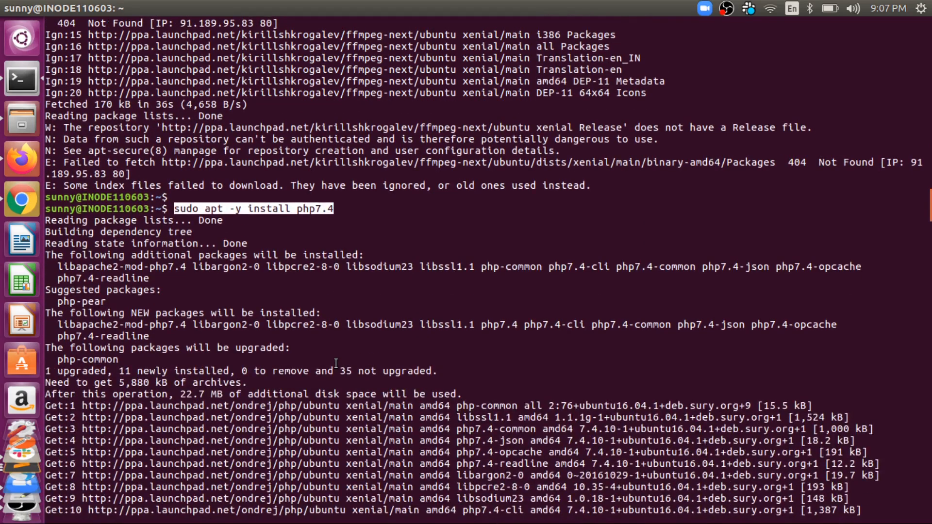
key("alt+Tab")
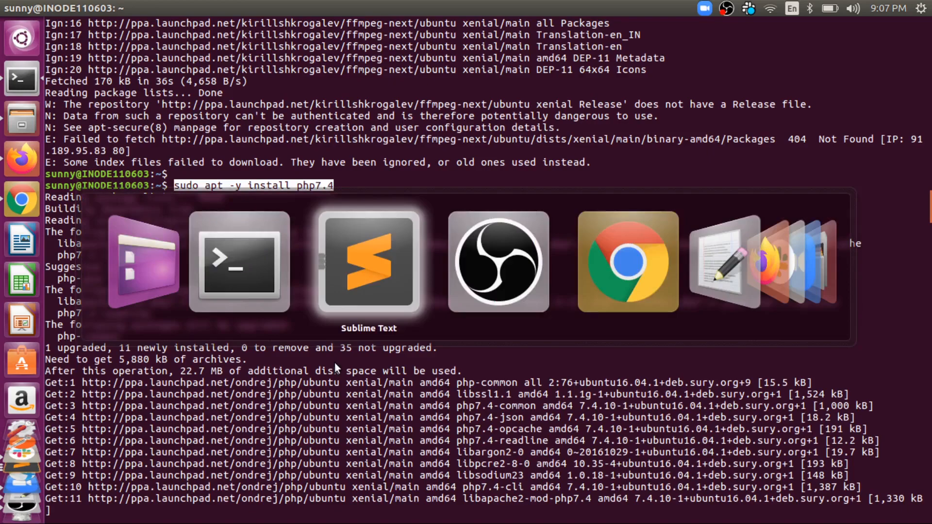
left_click(369, 262)
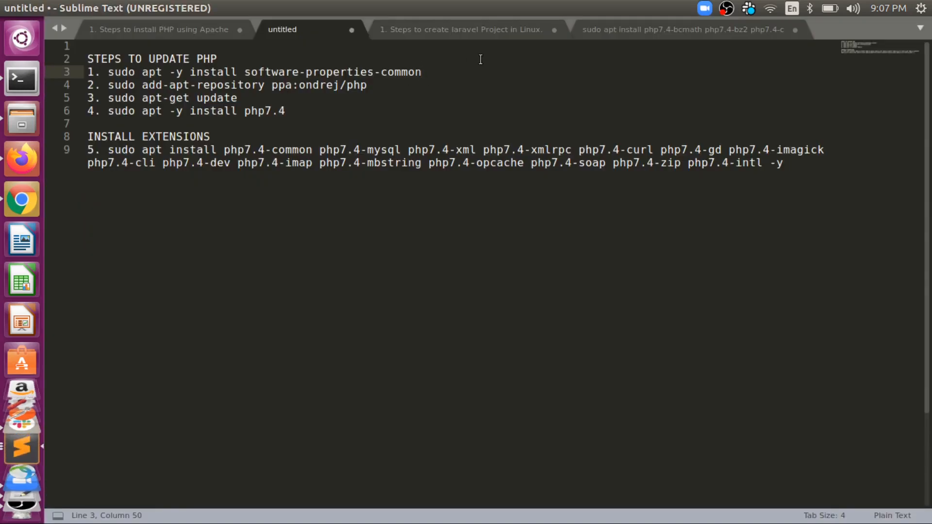
Copy the line-9 extensions apt install command and switch back to the terminal.
left_click(422, 72)
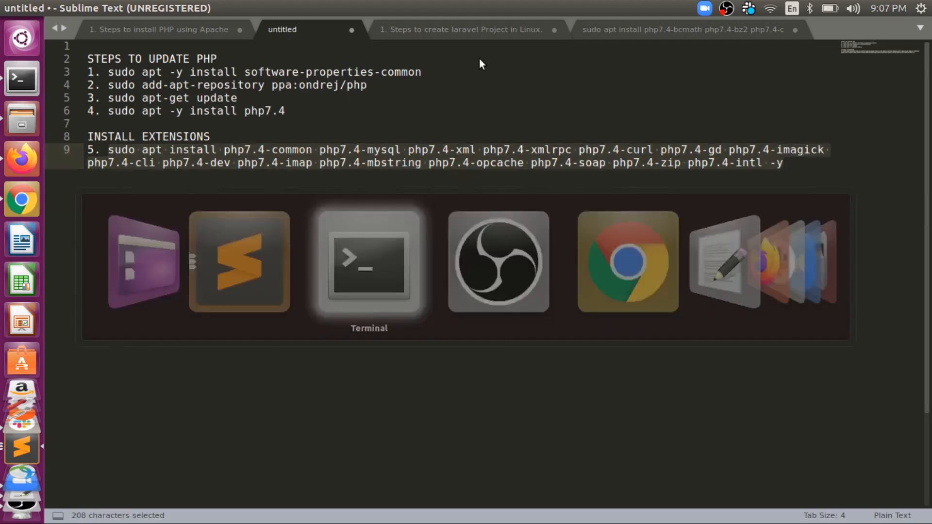
left_click(369, 261)
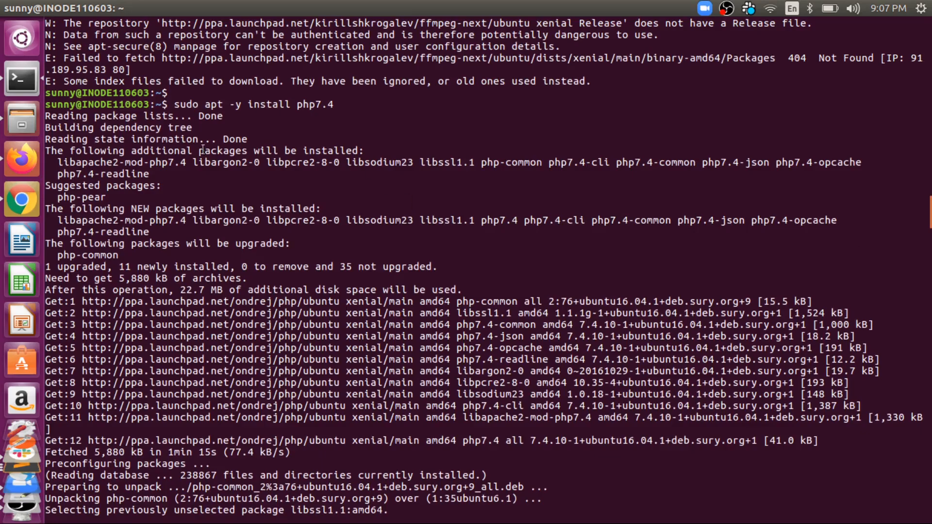
Run the php7.4-common, mysql, gd, imap, intl, mbstring, soap, xmlrpc, zip install command with -y.
scroll("down", 3)
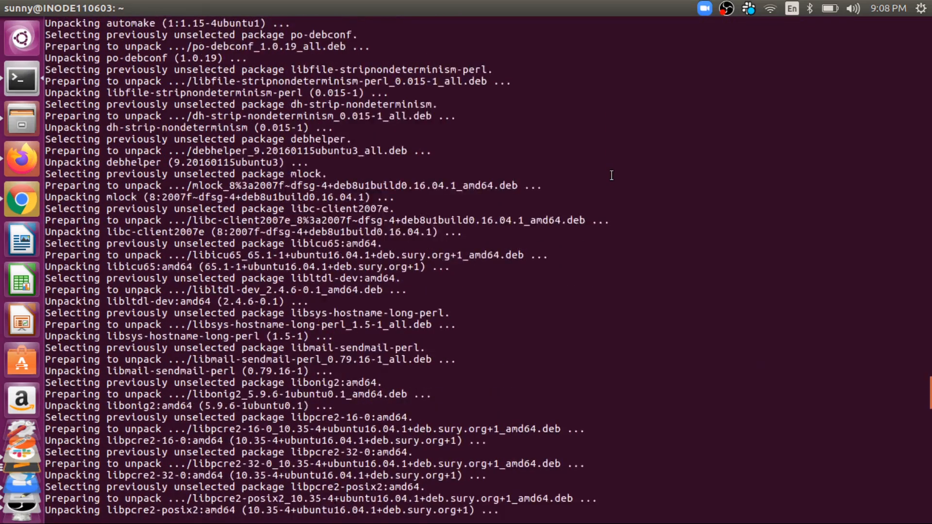
scroll("down", 3)
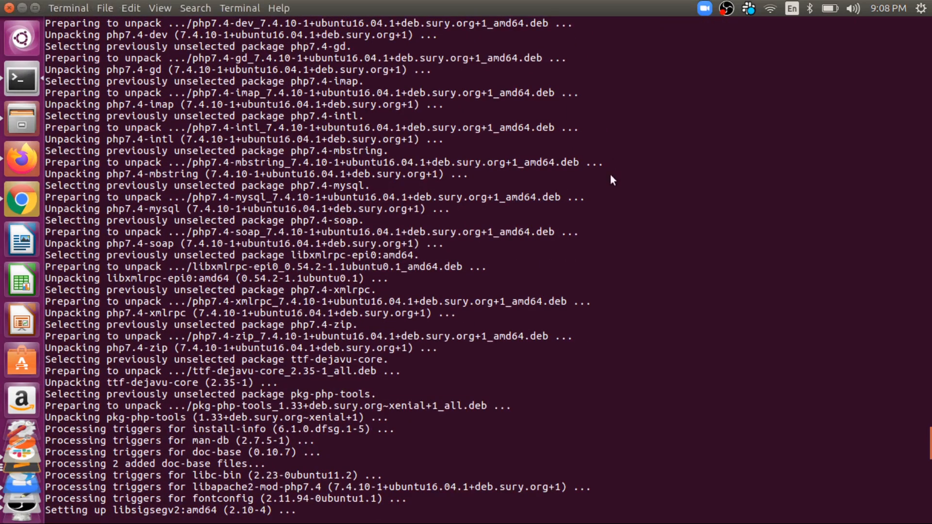